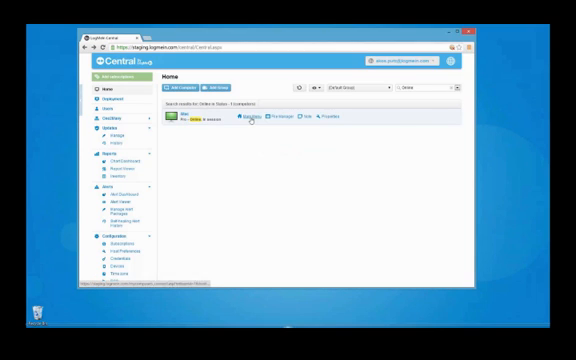
Step: Open the iMac's Main Menu from the Central Home computer list
{"action": "left_click", "coordinate": [257, 122]}
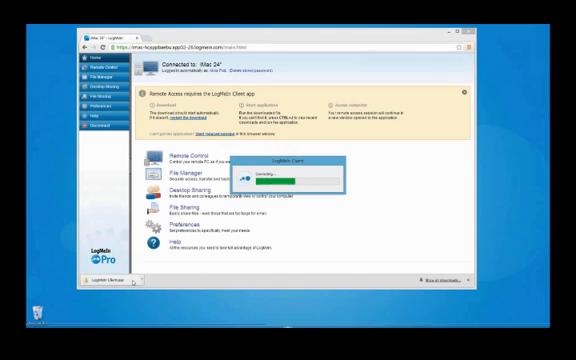
Step: Run the downloaded LogMeIn Client file from the browser's download bar
{"action": "left_click", "coordinate": [466, 92]}
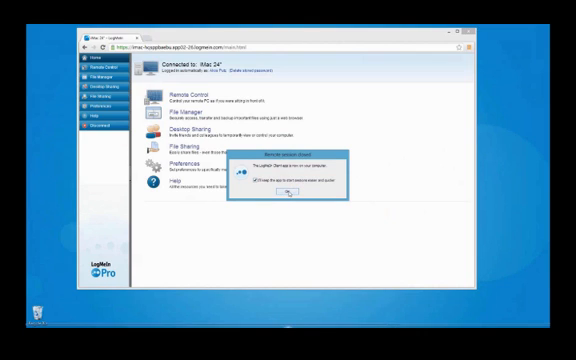
Step: Dismiss the 'Remote session closed' notice with 'I'll keep the app' left checked
{"action": "left_click", "coordinate": [286, 190]}
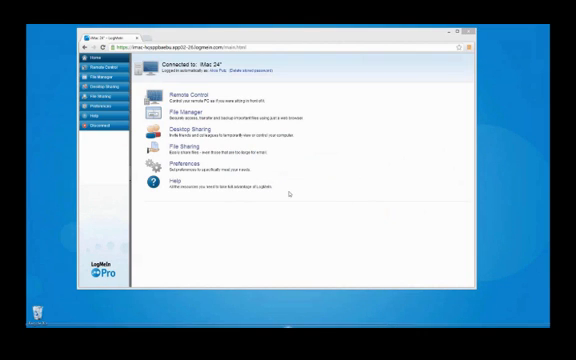